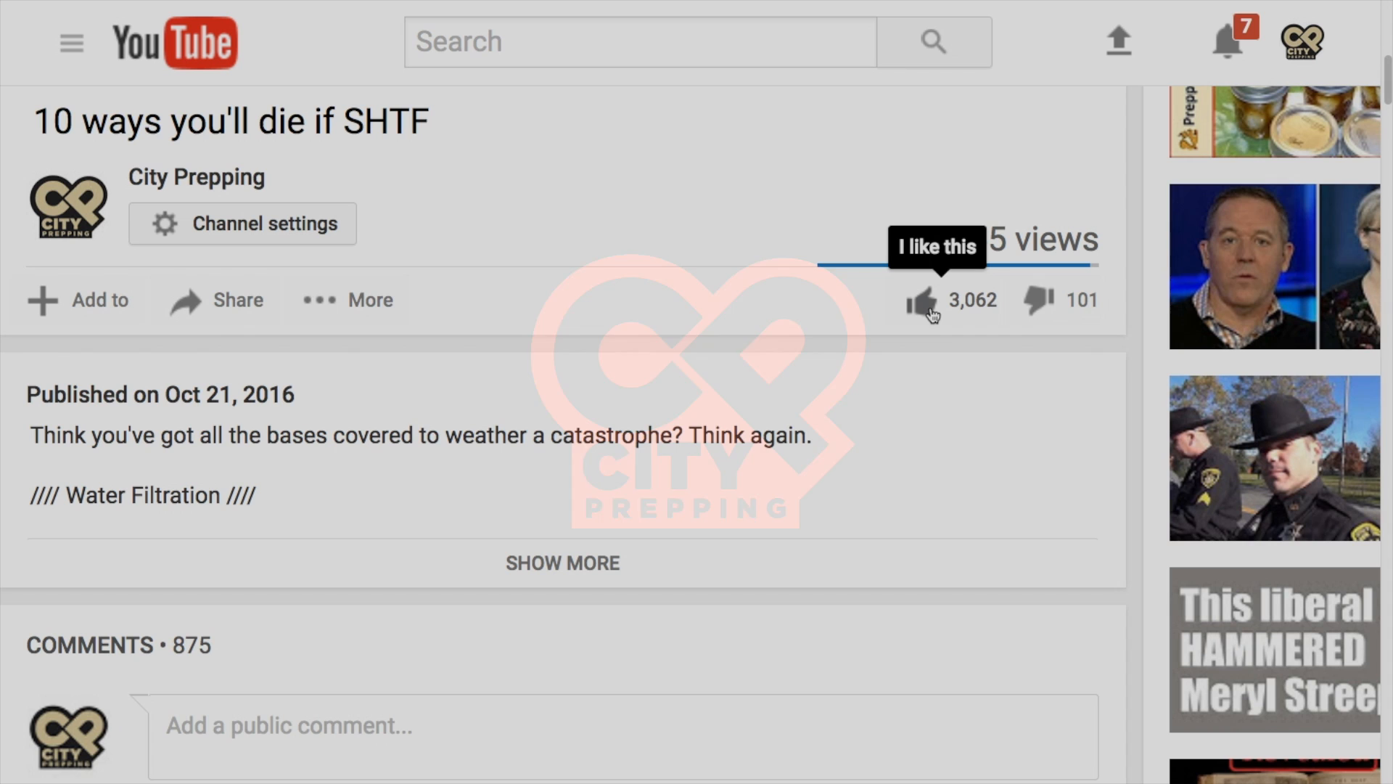
Like the video, then start a Google query on finding the Windows operating system version
click(921, 301)
text(Oh City Prepping you are so handsome...what more can I say?)
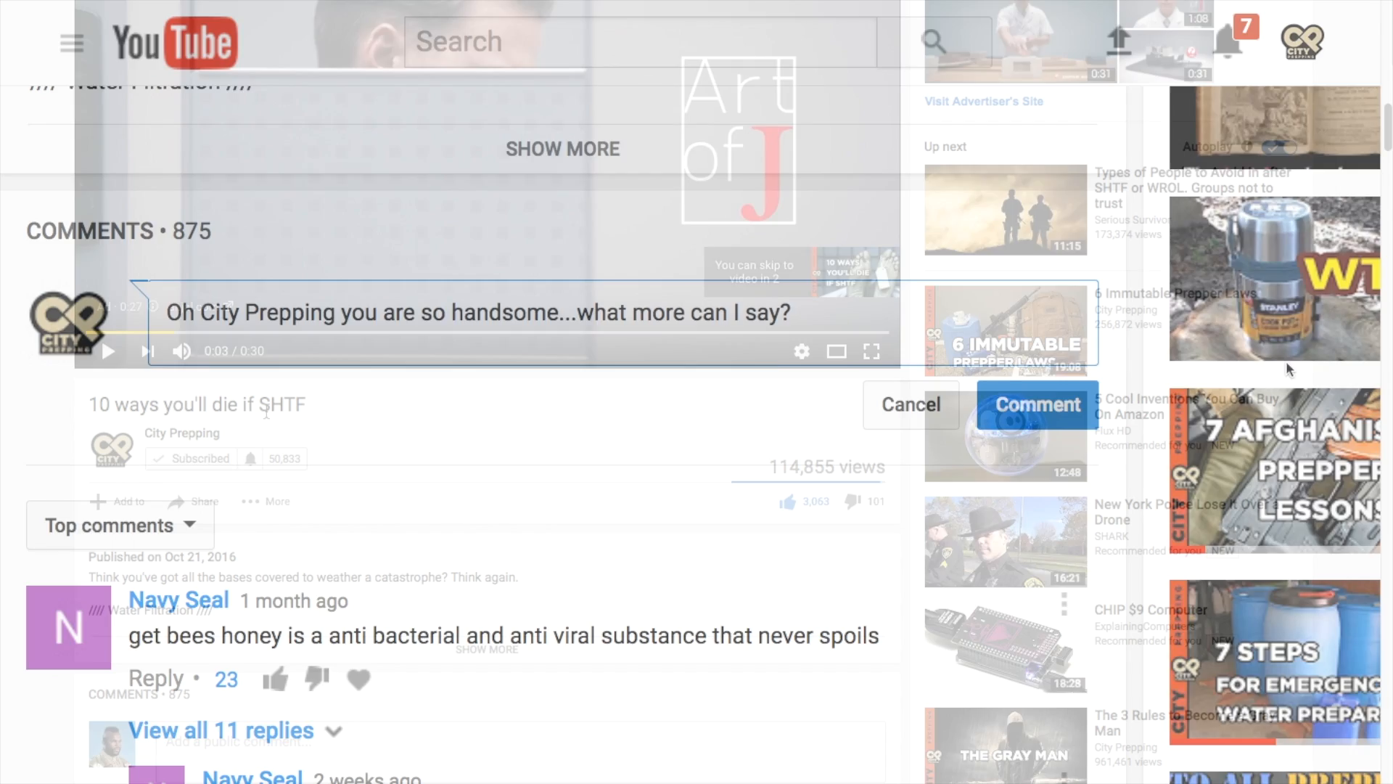
click(910, 405)
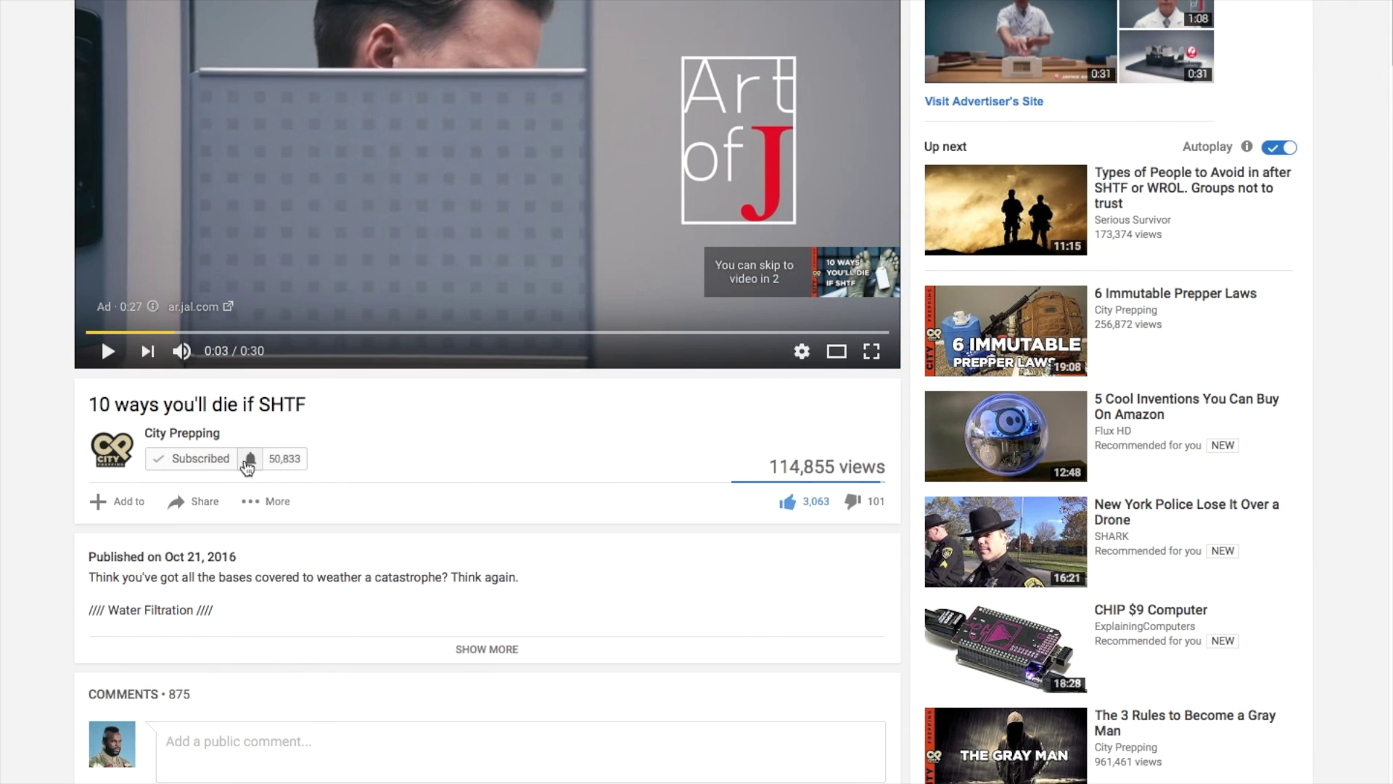
click(248, 459)
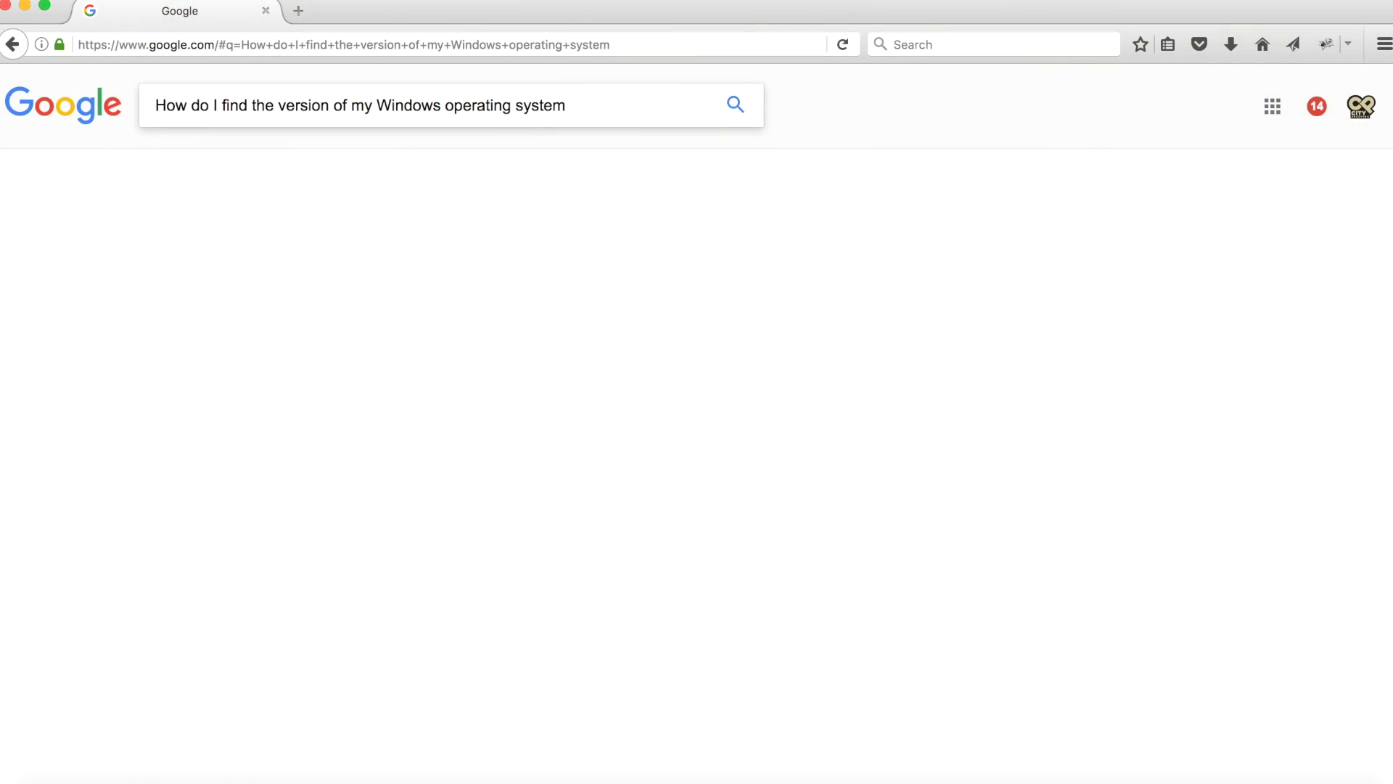
Run the search, read Microsoft's "Which Windows operating system am I running?" article, and go back to the results
click(734, 105)
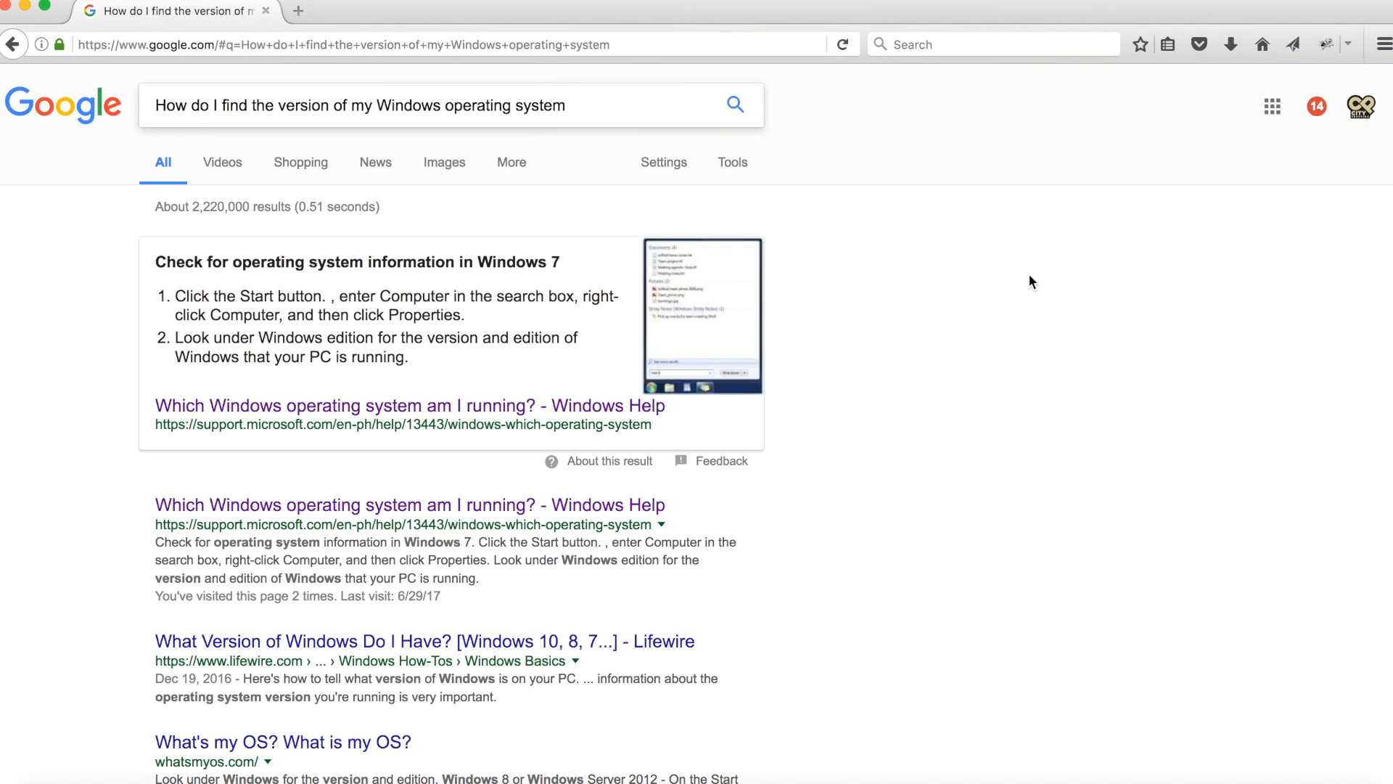
click(409, 405)
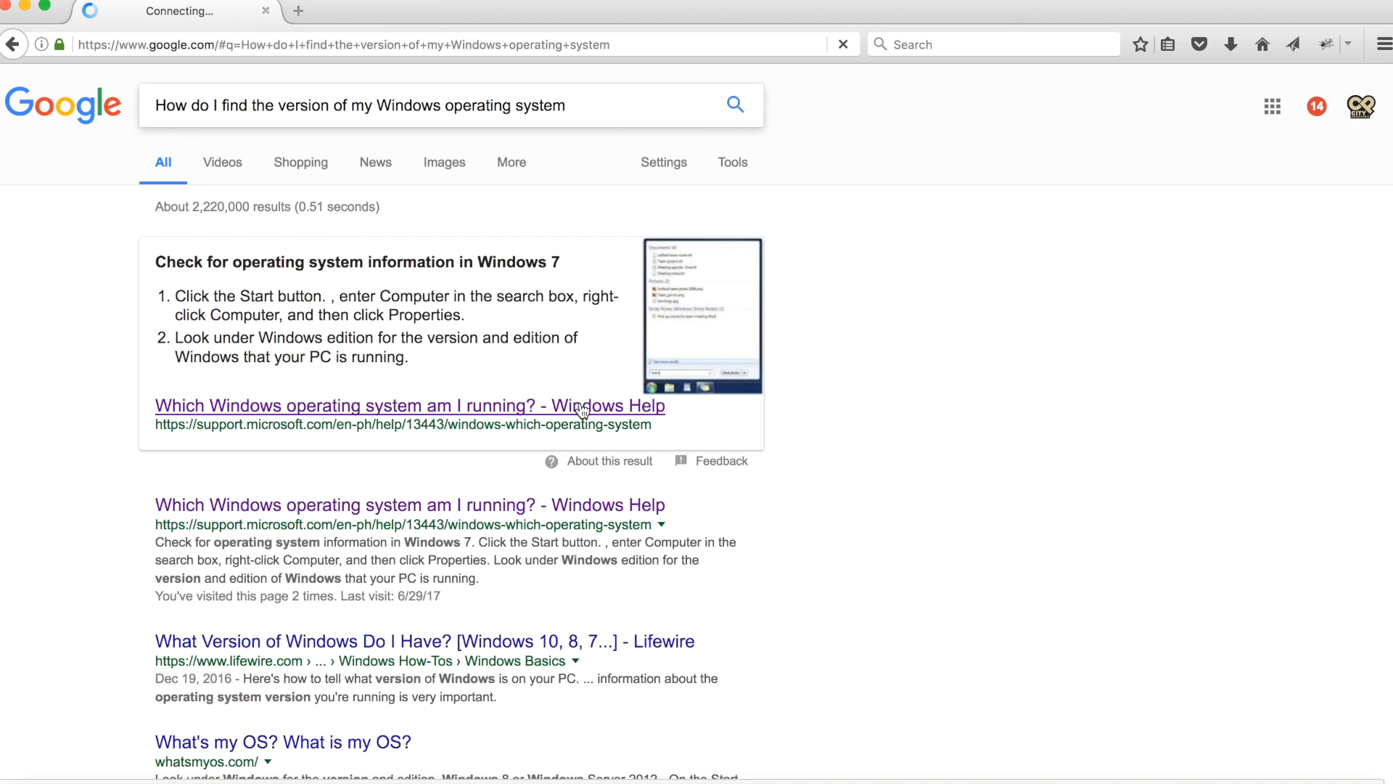
click(409, 405)
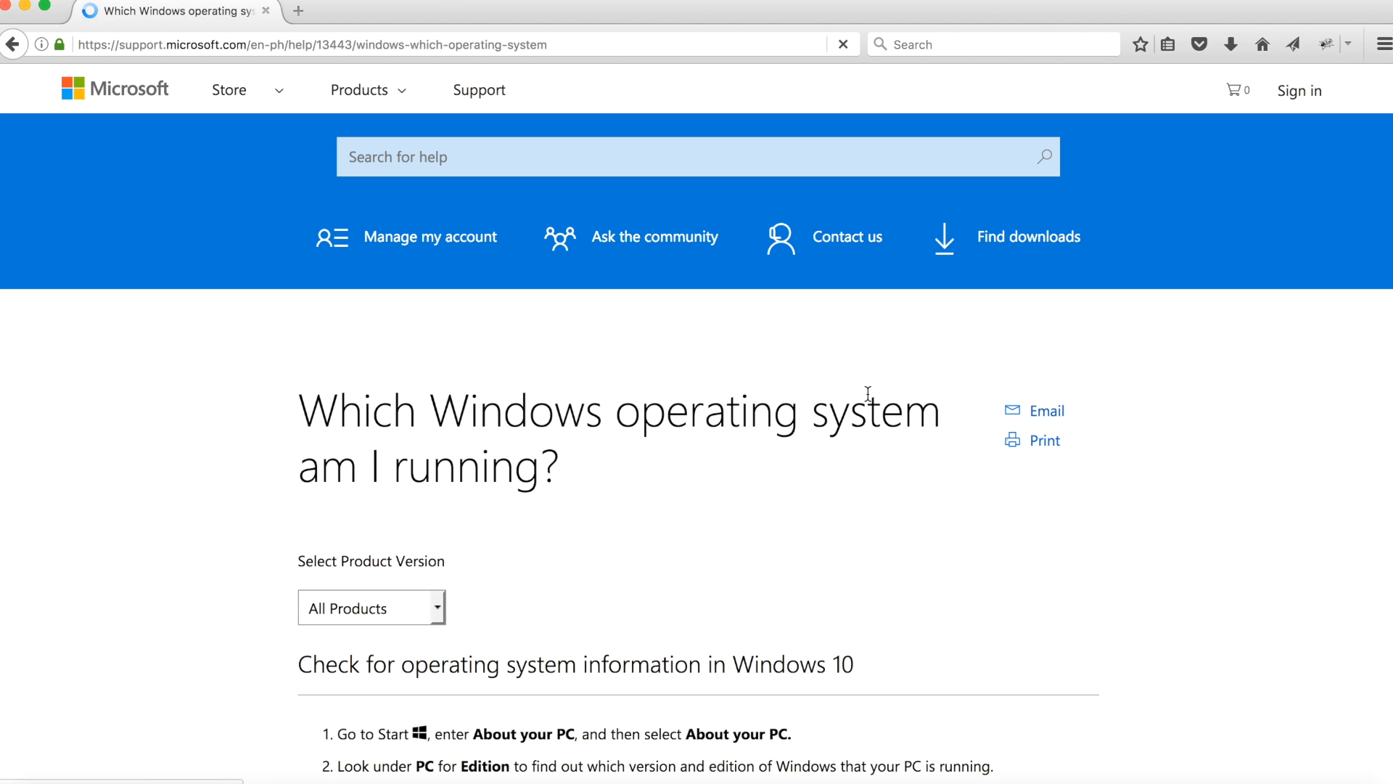
scroll(down, 3)
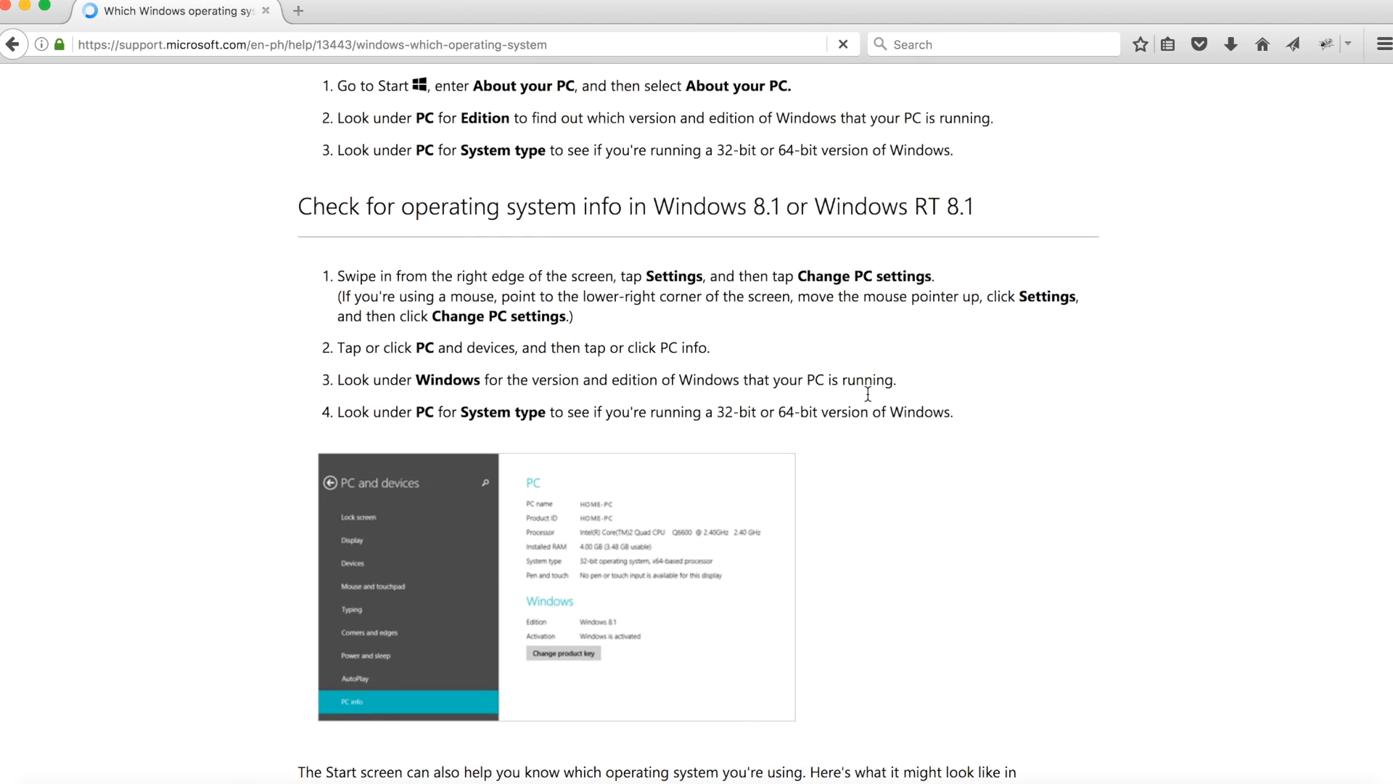
scroll(down, 3)
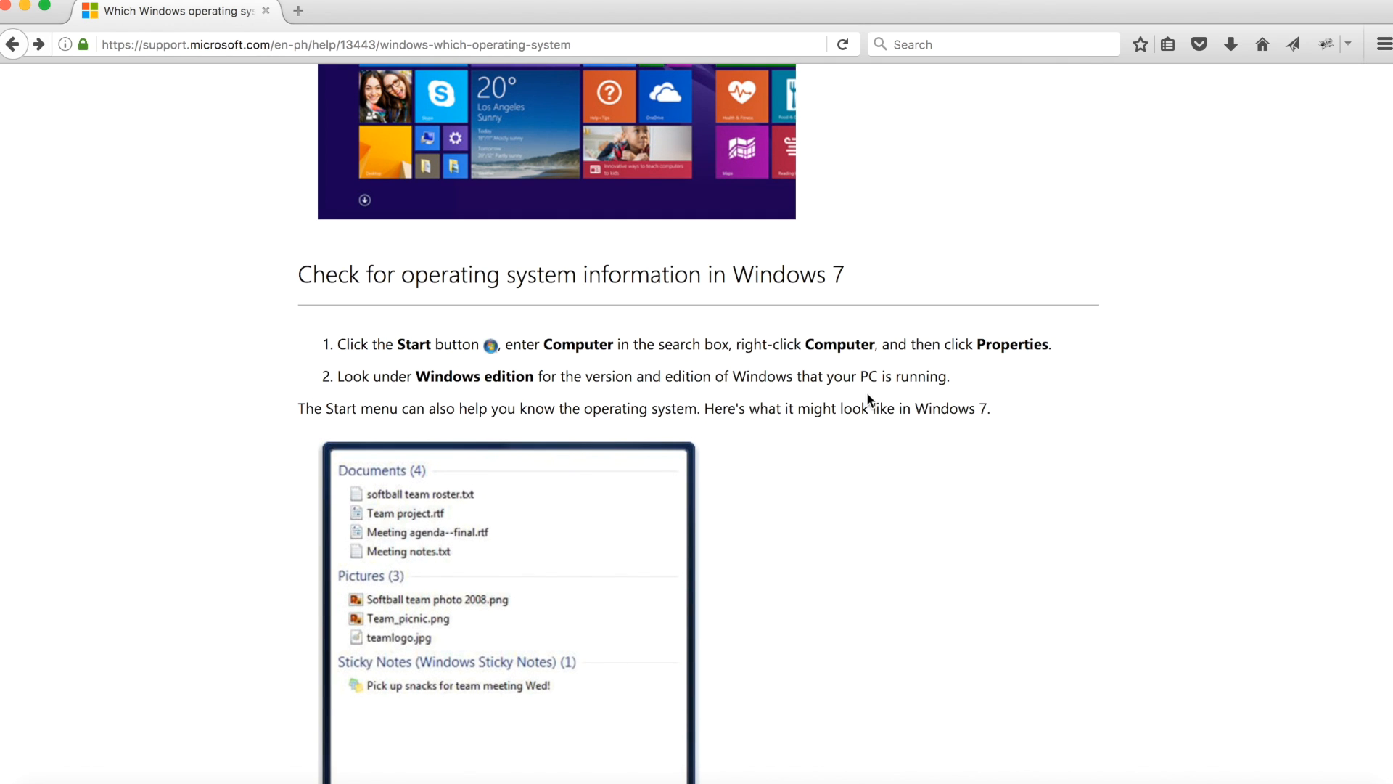
click(13, 45)
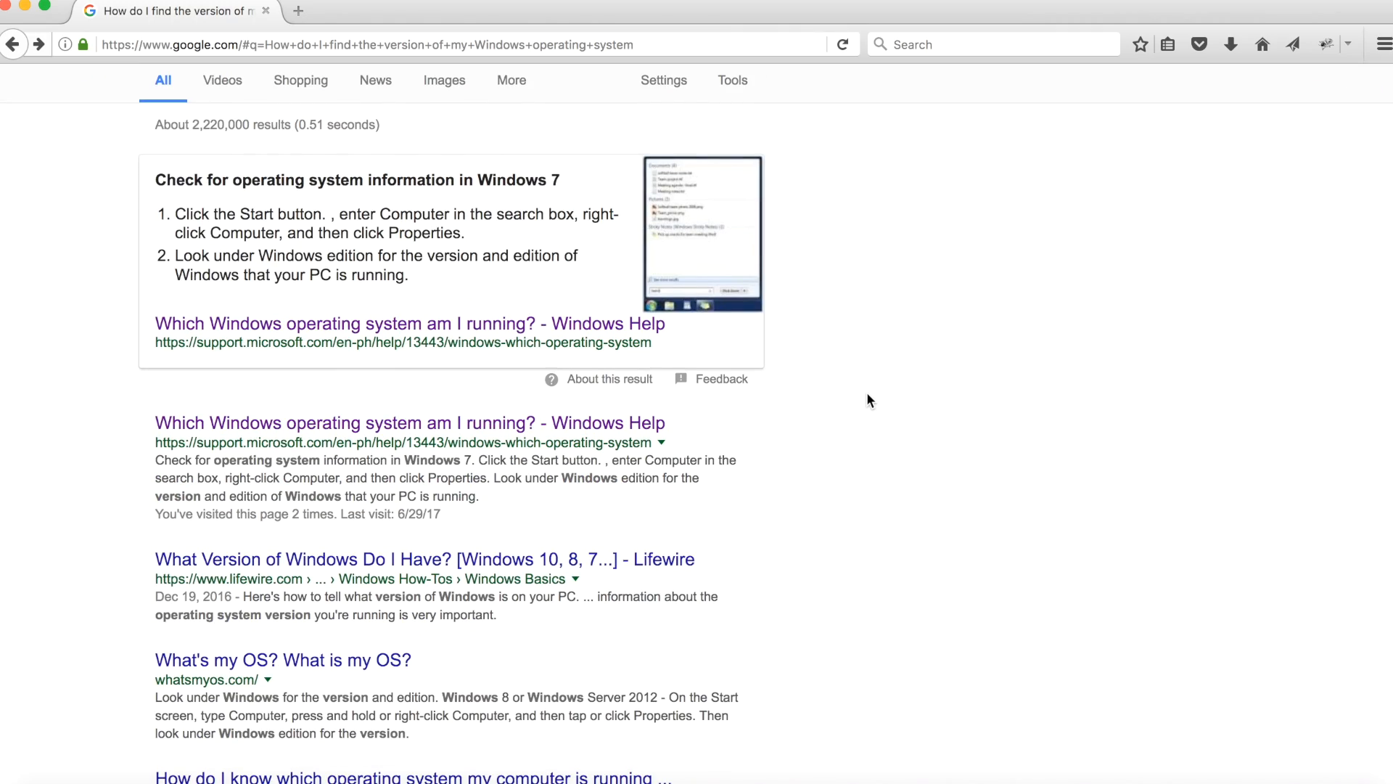
mouse_move(187, 757)
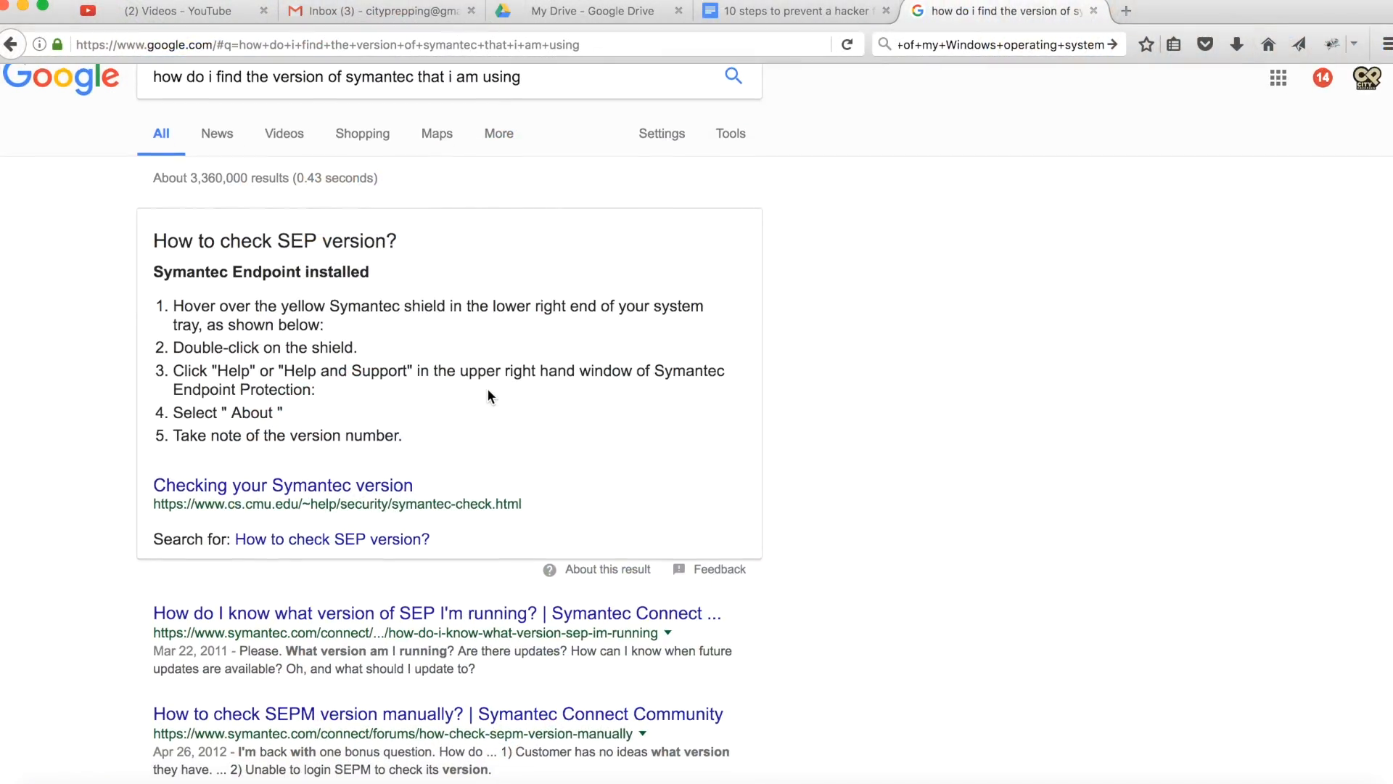
mouse_move(377, 545)
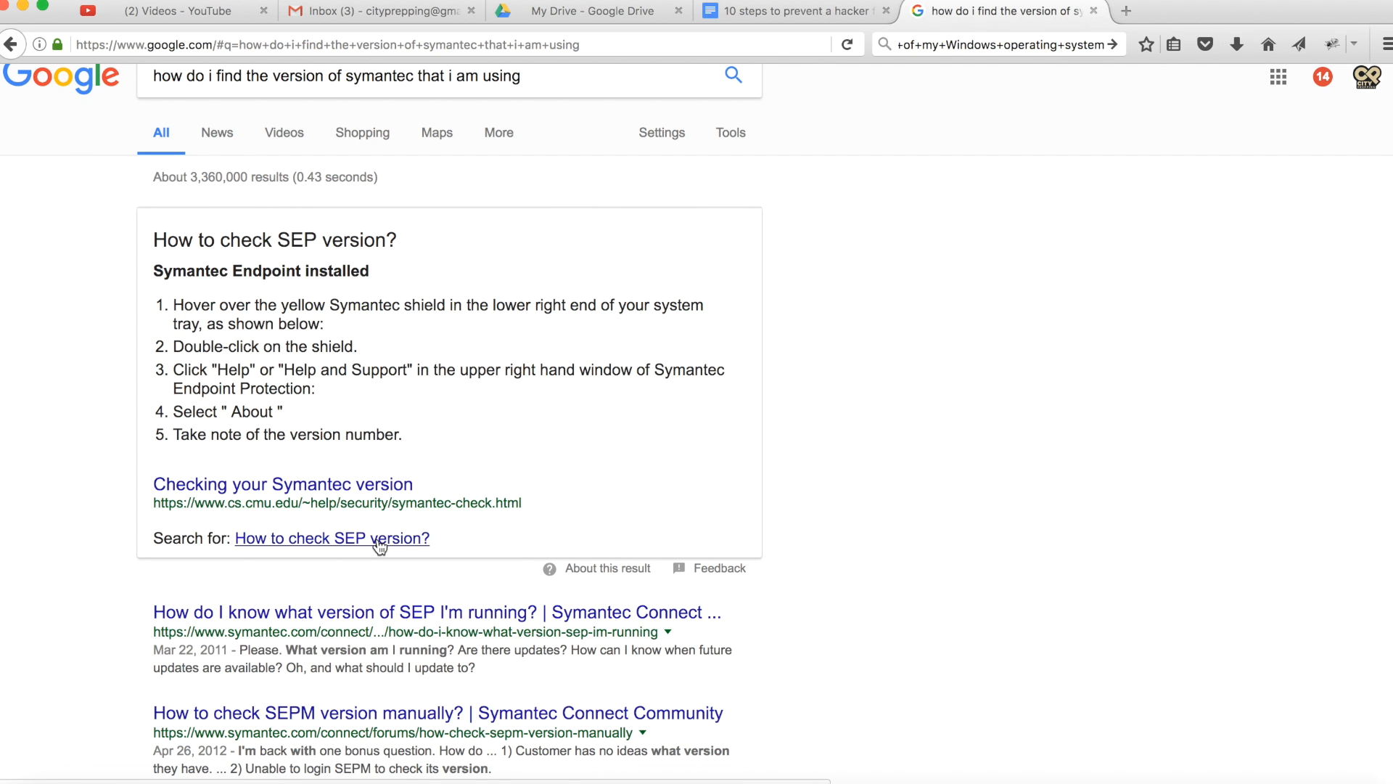
mouse_move(361, 586)
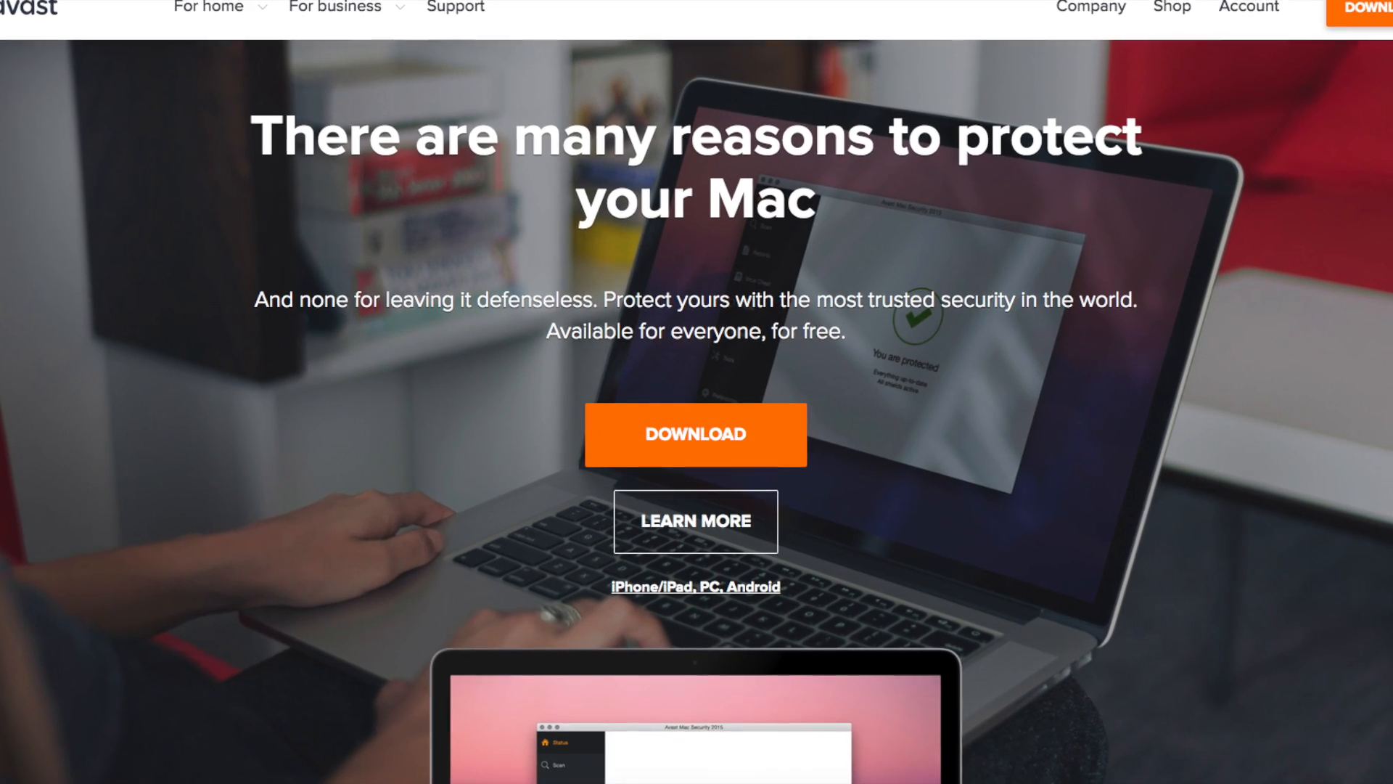
Scroll through the Google results for the Symantec version query
scroll(down, 3)
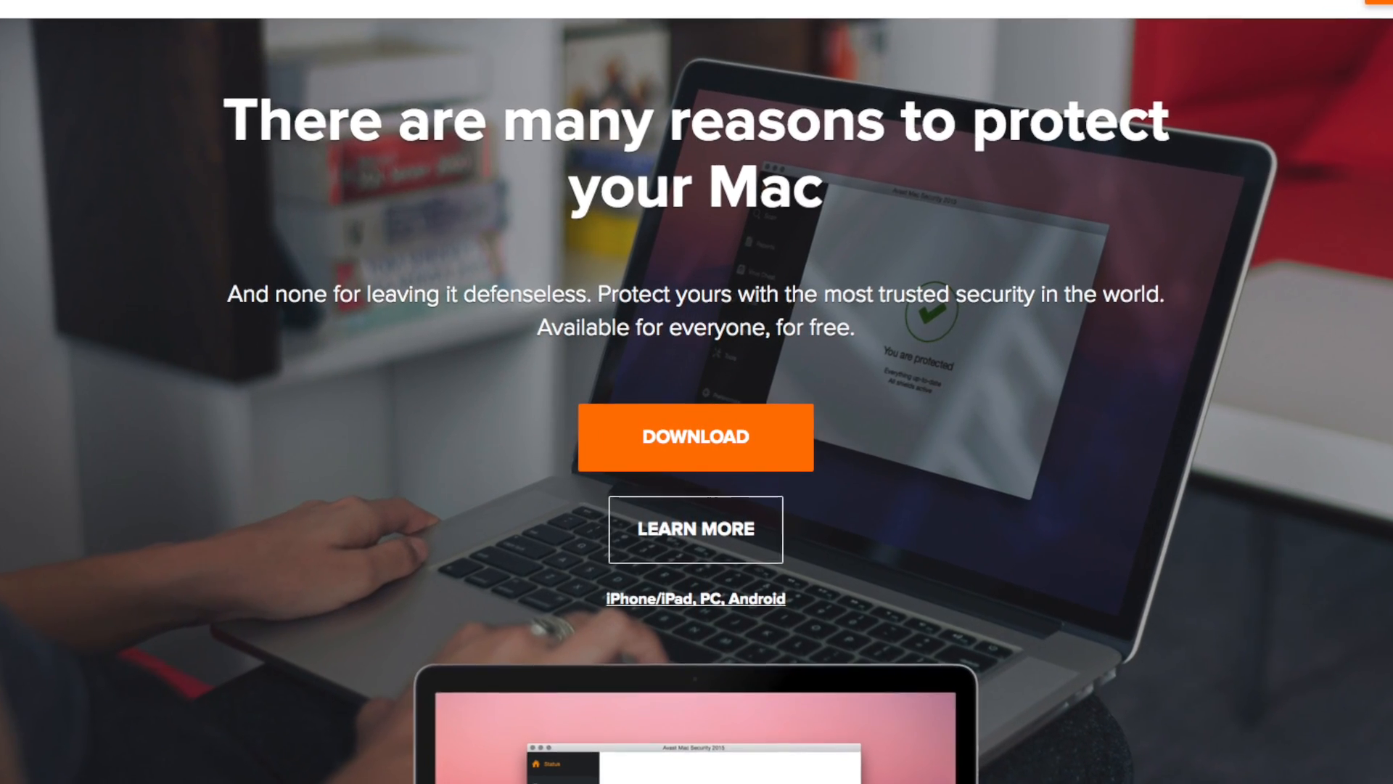